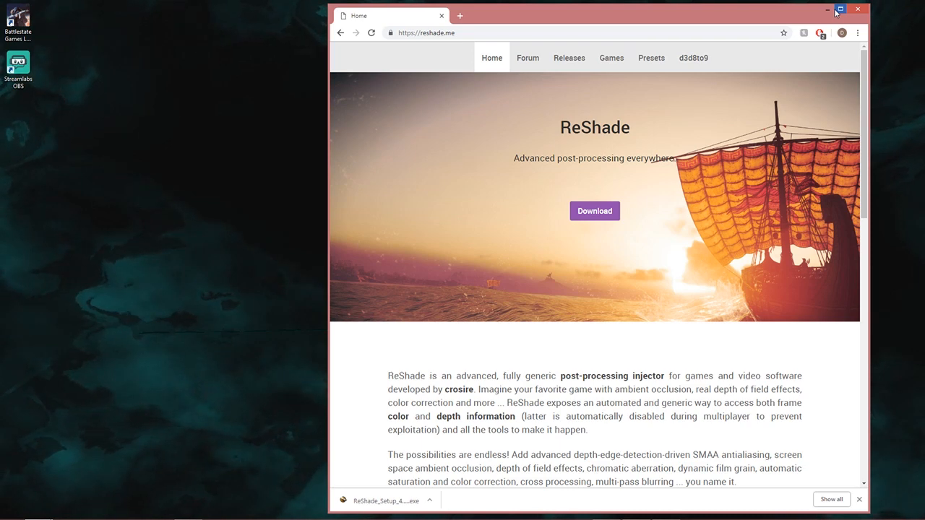
- Launch the downloaded ReShade_Setup installer from Chrome's download bar
{"action": "left_click", "coordinate": [841, 8]}
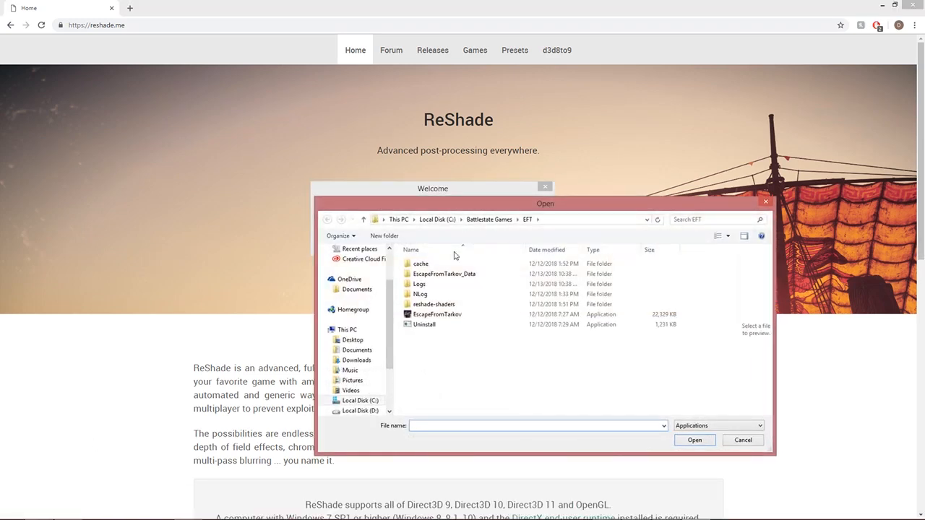
- Install ReShade into EscapeFromTarkov.exe with its rendering API, overwriting the old install and downloading standard effects
{"action": "left_click", "coordinate": [437, 315]}
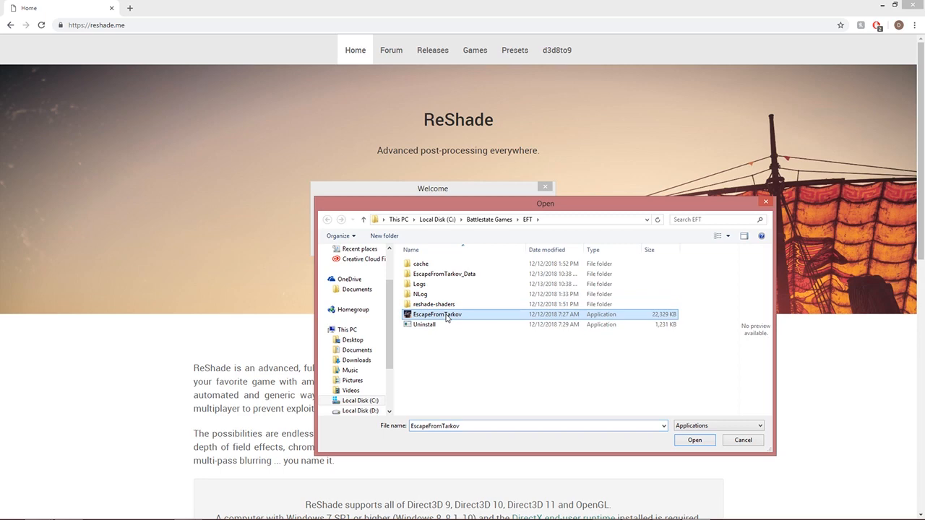
{"action": "left_click", "coordinate": [694, 439]}
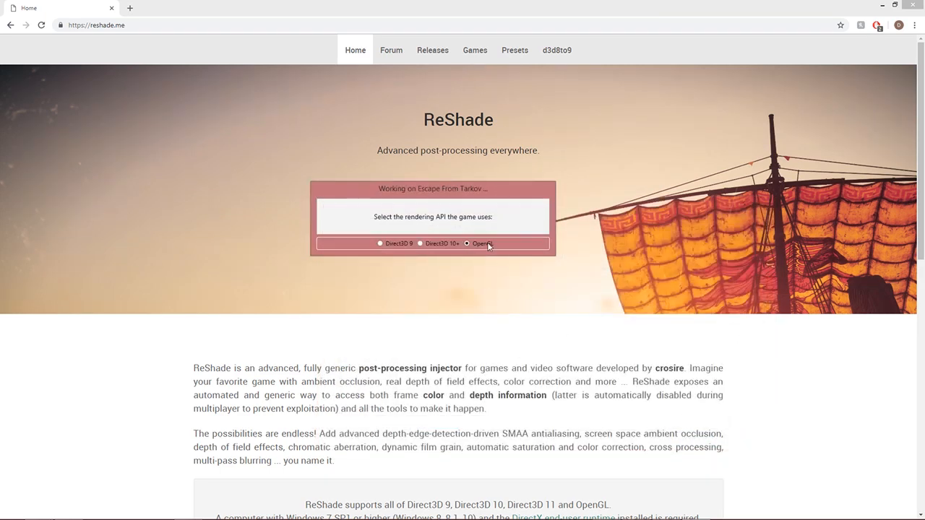
{"action": "left_click", "coordinate": [466, 243]}
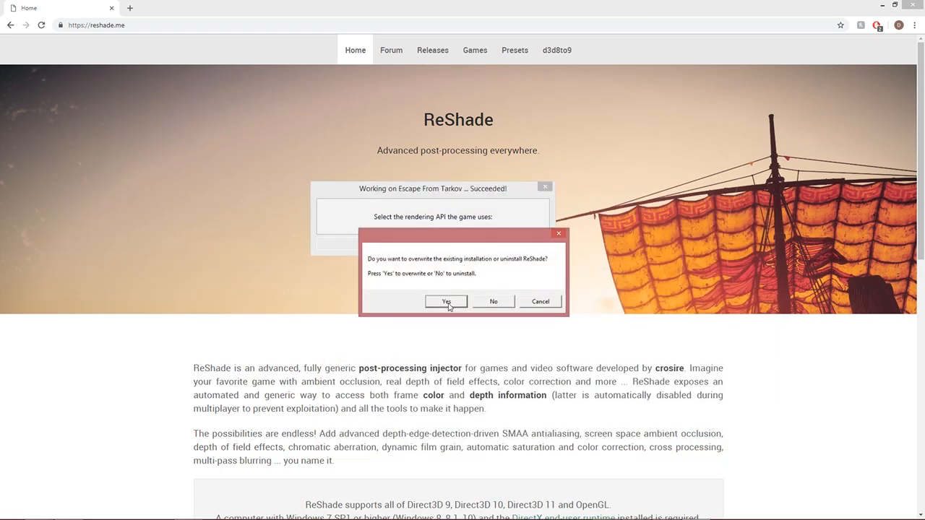
{"action": "left_click", "coordinate": [445, 302]}
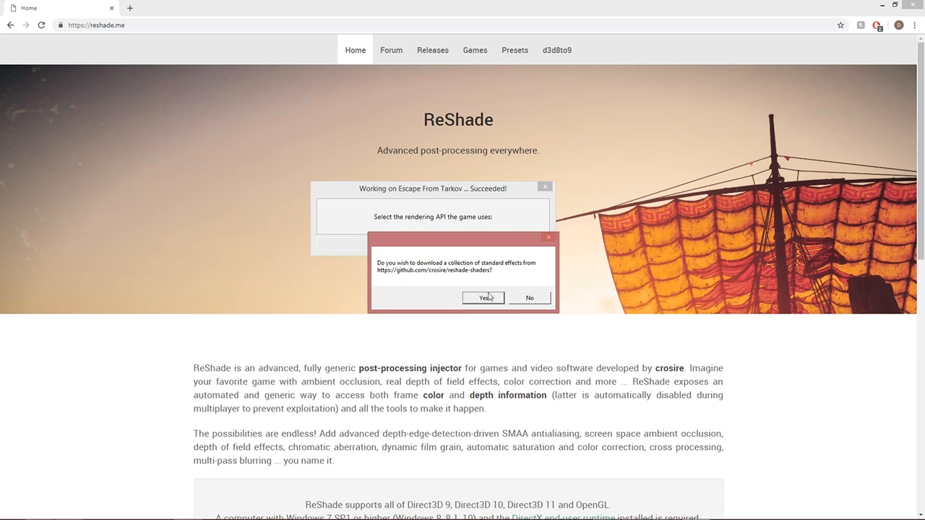
{"action": "left_click", "coordinate": [483, 298]}
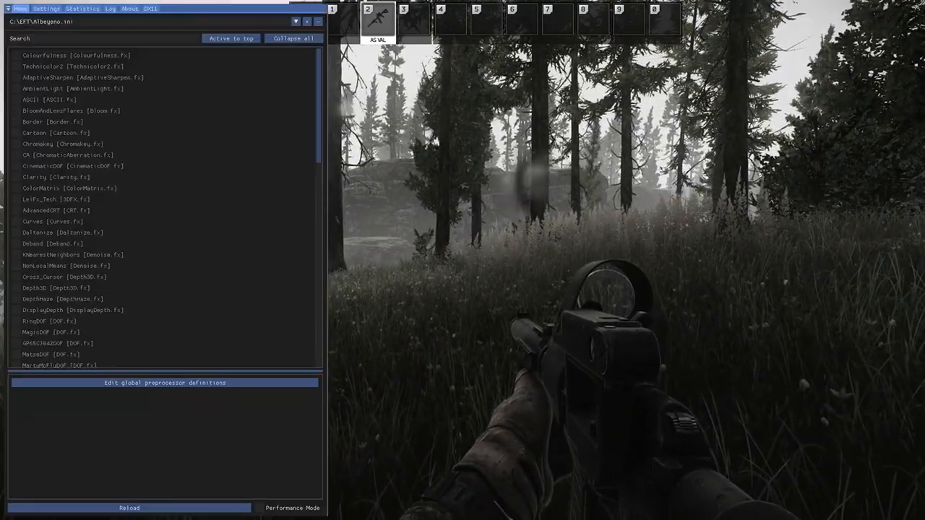
- Browse the installed effects list in the ReShade overlay, then hide it
{"action": "left_click", "coordinate": [15, 54]}
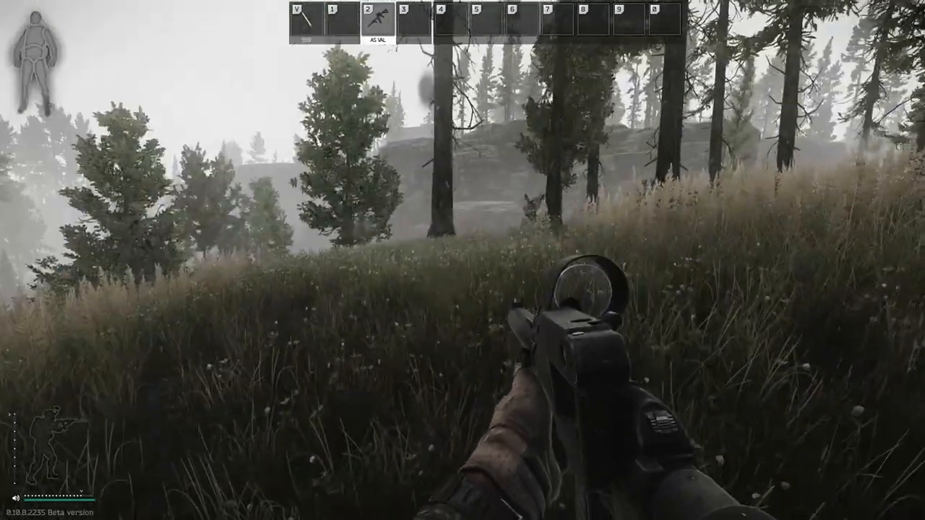
- Enable AdaptiveSharpen alongside Colorfulness and Technicolor2 in the ReShade overlay
{"action": "key", "text": "Home"}
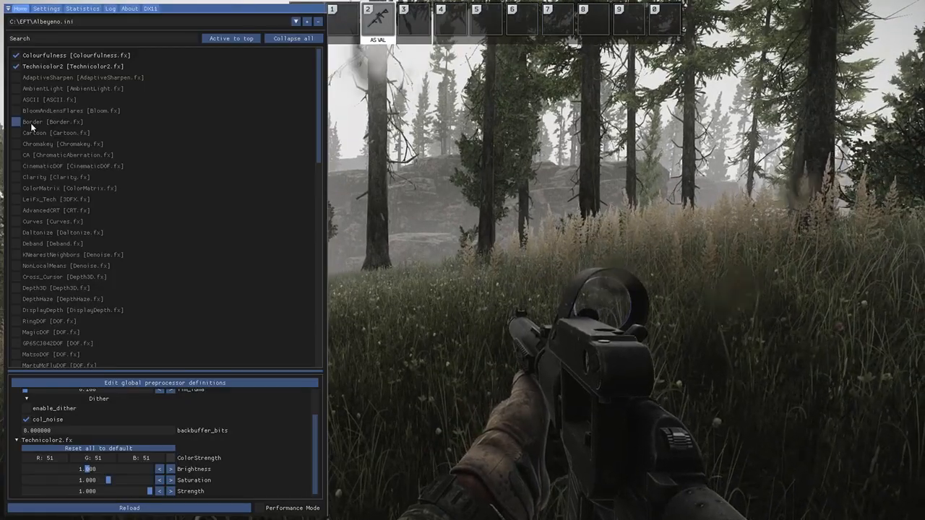
{"action": "mouse_move", "coordinate": [388, 253]}
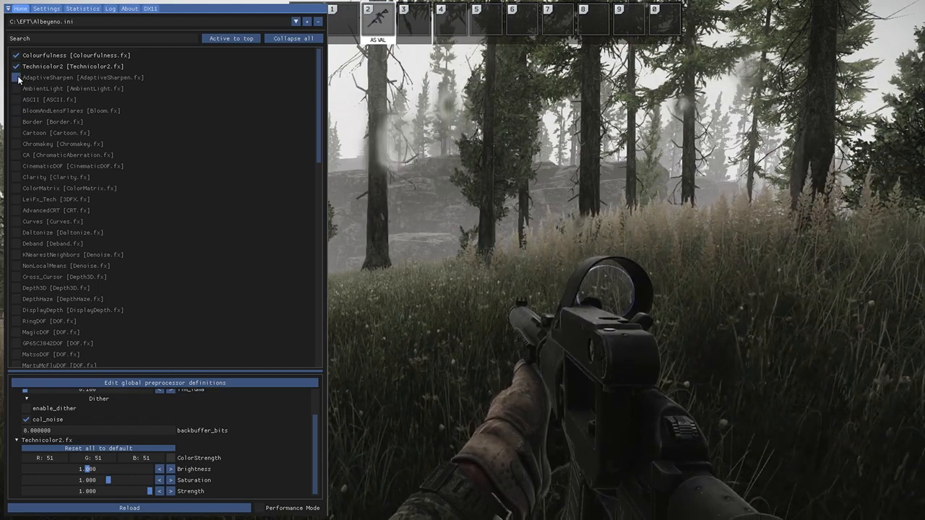
{"action": "left_click", "coordinate": [14, 78]}
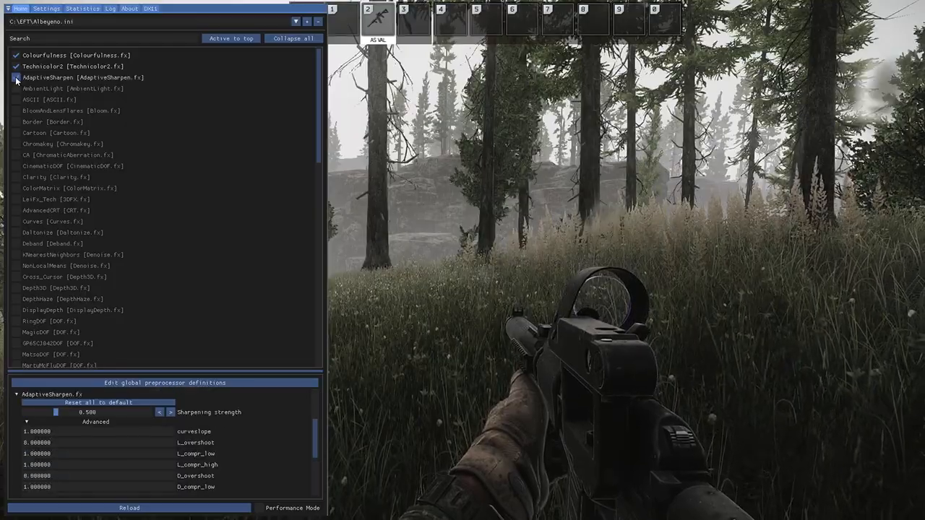
{"action": "left_click", "coordinate": [16, 78]}
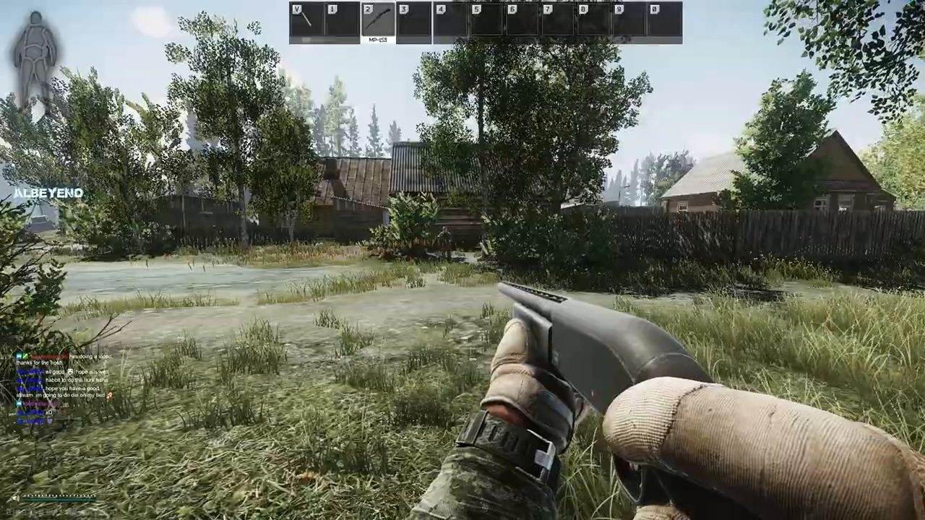
{"action": "key", "text": "Home"}
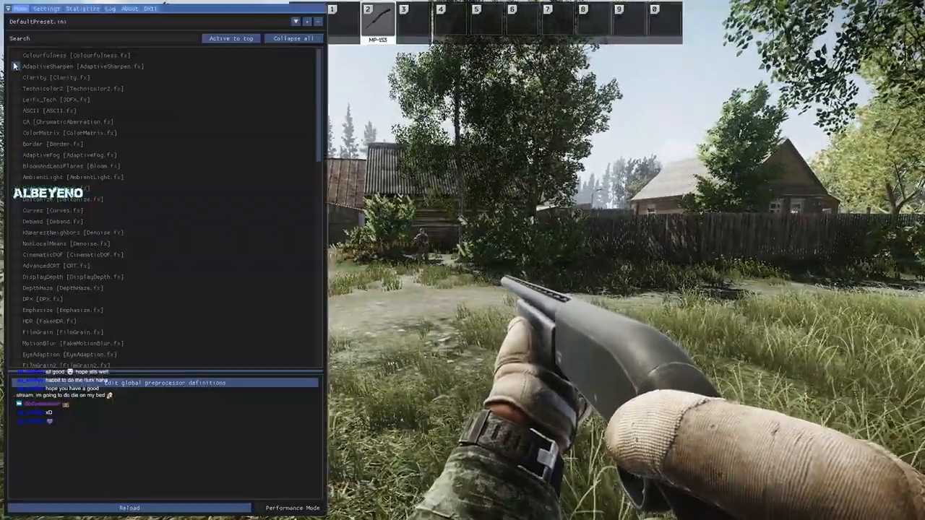
{"action": "left_click", "coordinate": [16, 55]}
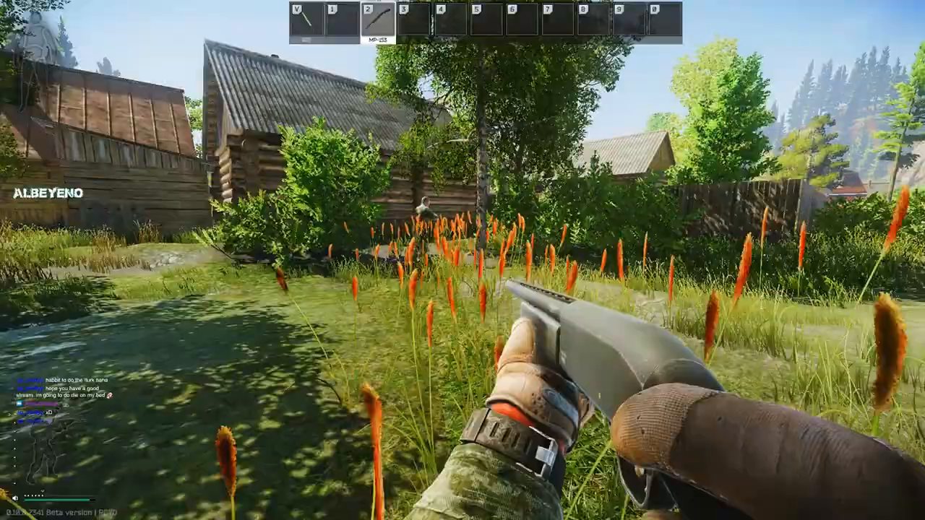
{"action": "mouse_move", "coordinate": [462, 260]}
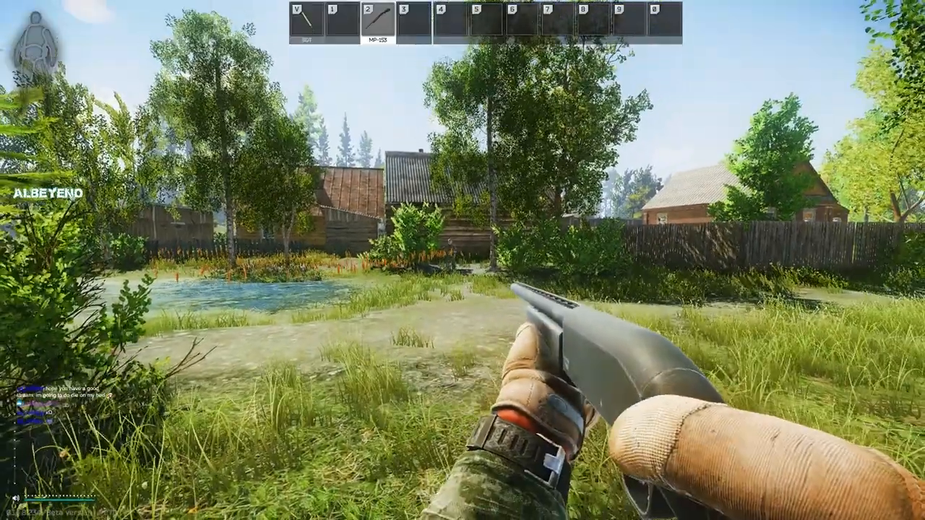
- Enable AdaptiveSharpen and Clarity over Colorfulness and Technicolor2, then switch both back off
{"action": "key", "text": "Home"}
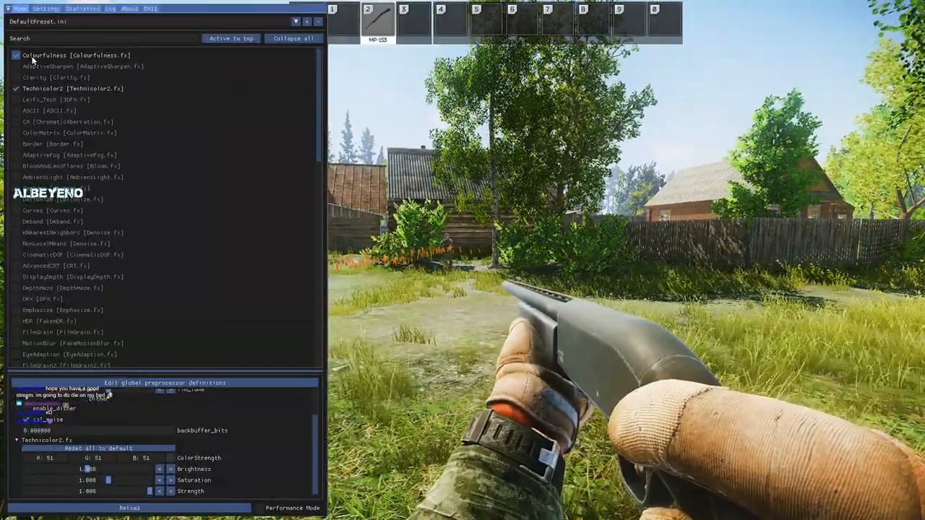
{"action": "left_click", "coordinate": [46, 66]}
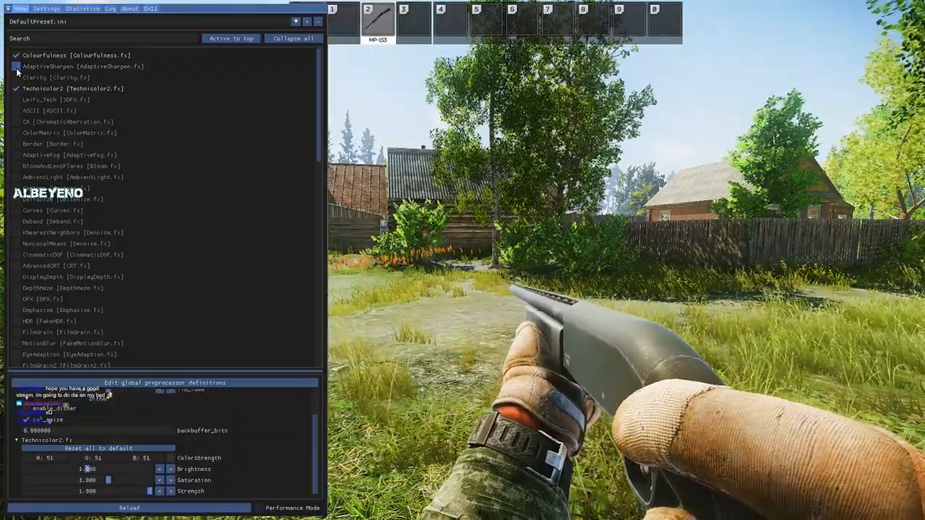
{"action": "left_click", "coordinate": [14, 66]}
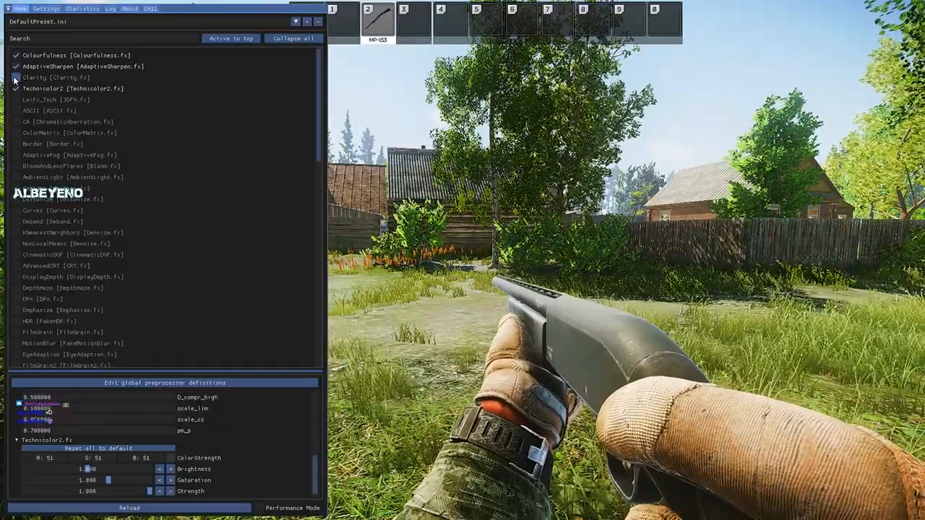
{"action": "left_click", "coordinate": [15, 78]}
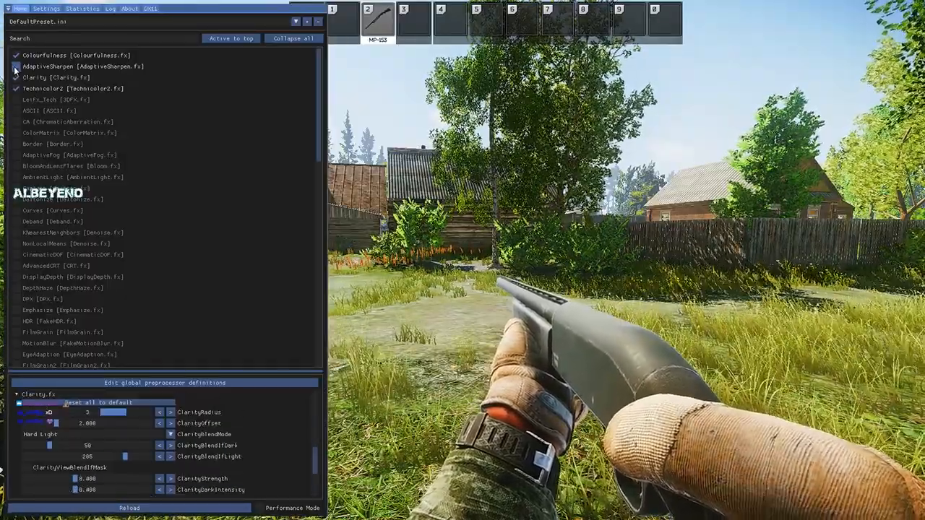
{"action": "left_click", "coordinate": [16, 78]}
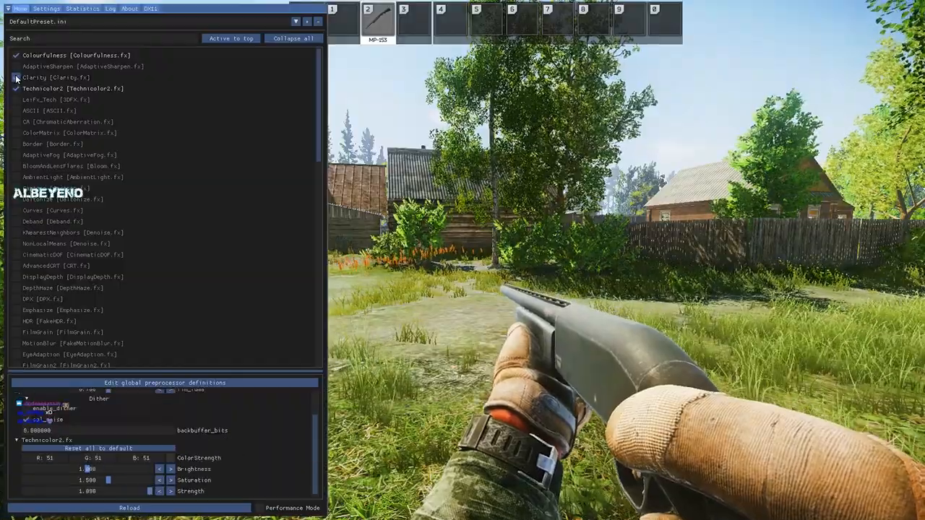
{"action": "left_click", "coordinate": [16, 78]}
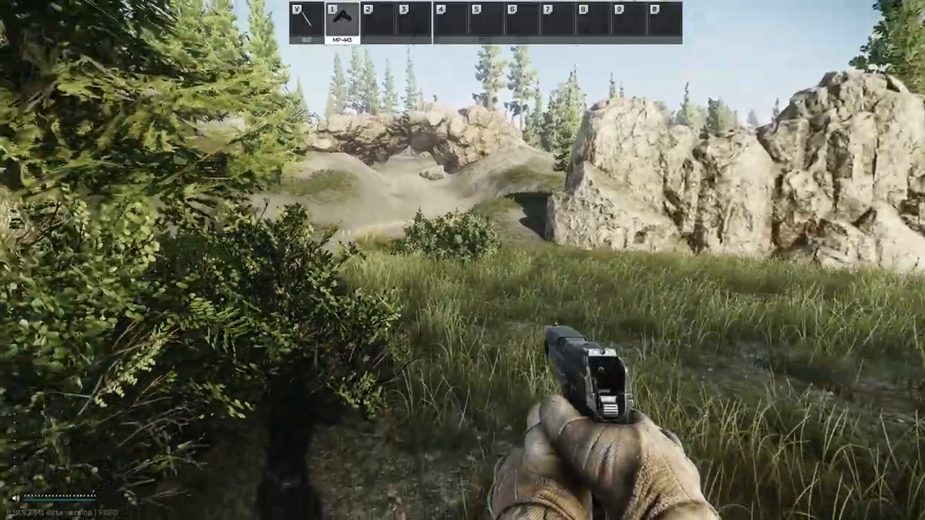
{"action": "mouse_move", "coordinate": [462, 260]}
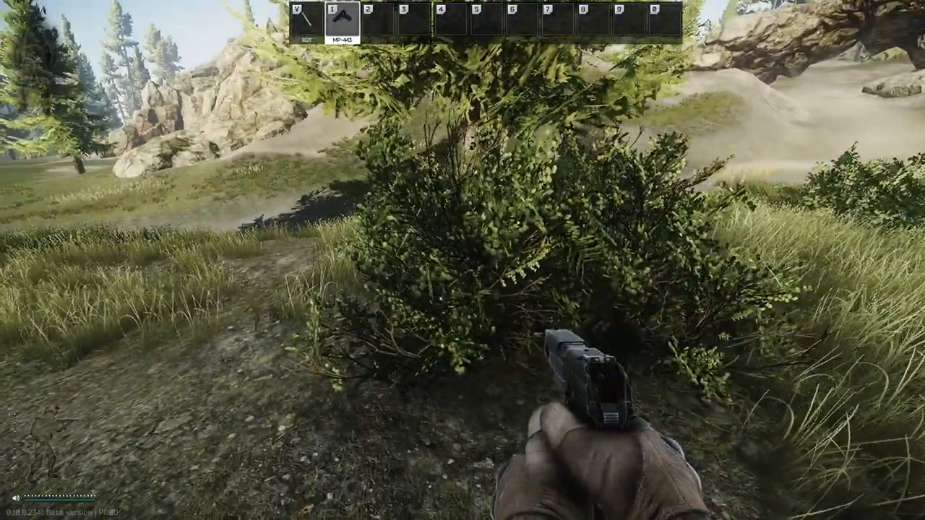
{"action": "mouse_move", "coordinate": [463, 260]}
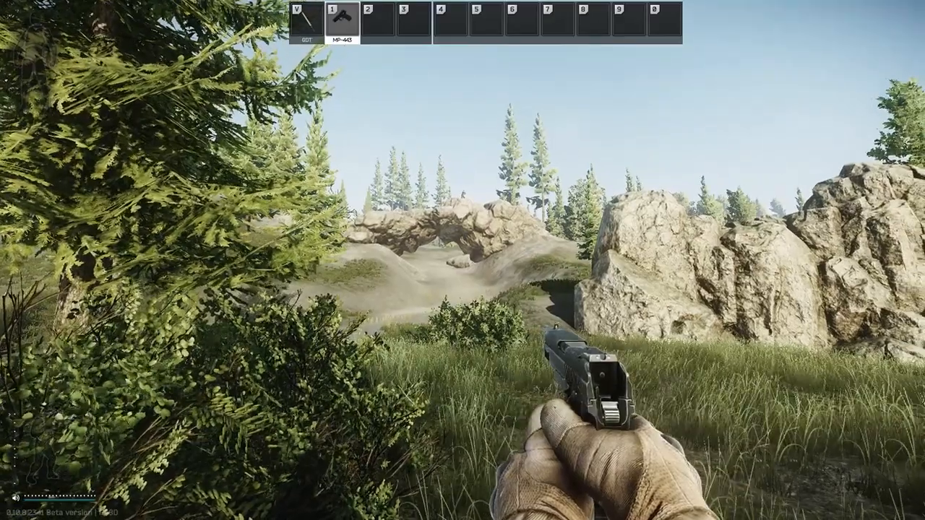
- Bring up the ReShade effects overlay over the forest scene
{"action": "key", "text": "Home"}
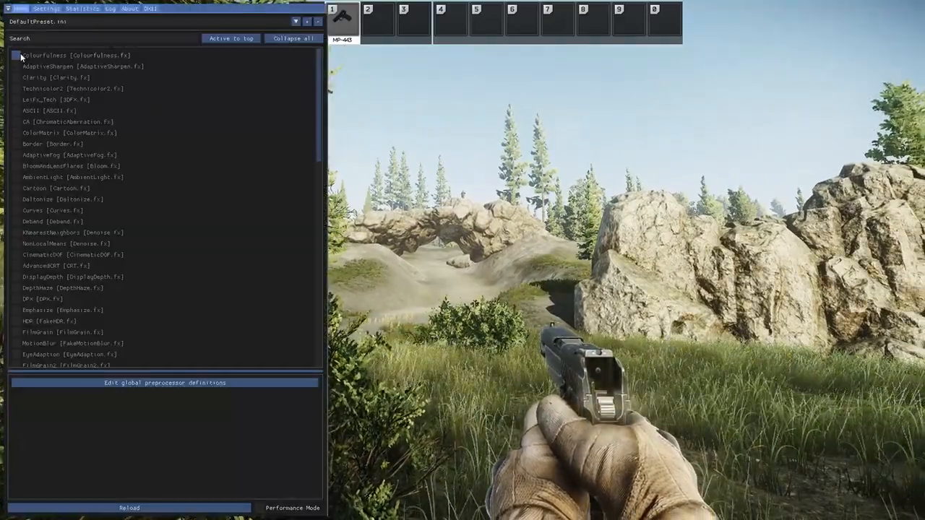
- Tick Colorfulness, Technicolor2, AdaptiveSharpen and Clarity together in the effect list
{"action": "left_click", "coordinate": [15, 55]}
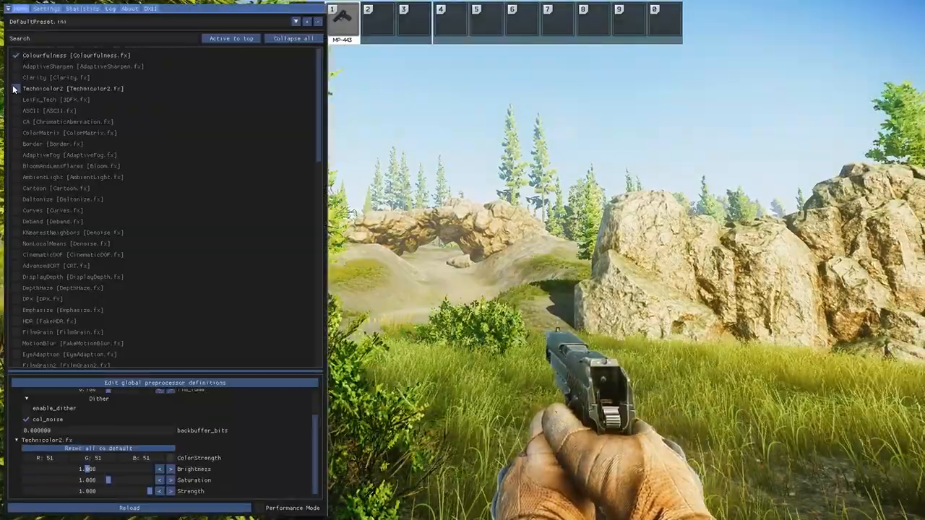
{"action": "left_click", "coordinate": [15, 88]}
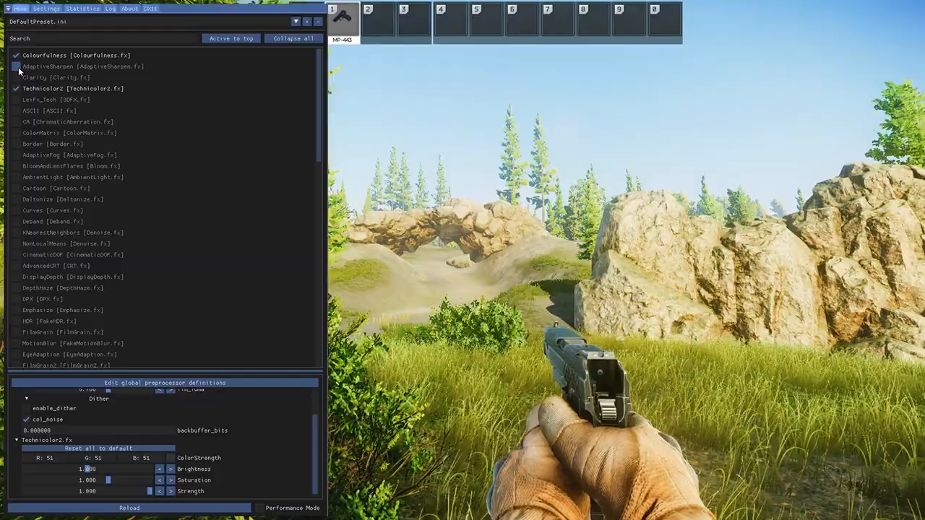
{"action": "left_click", "coordinate": [16, 67]}
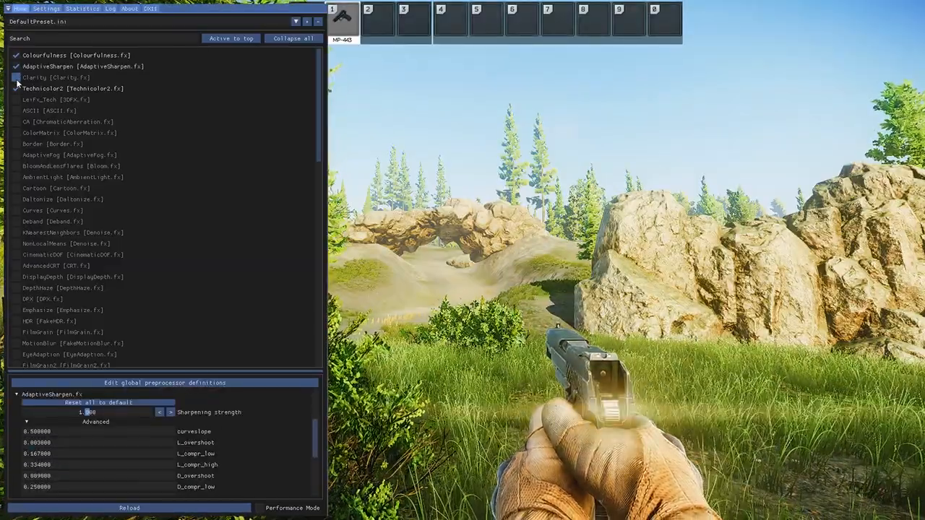
{"action": "left_click", "coordinate": [16, 78]}
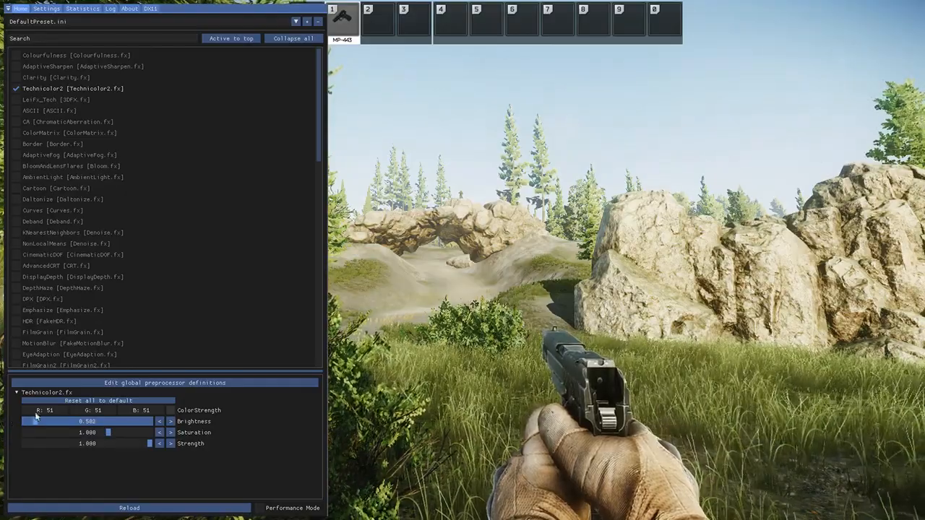
- Lower Technicolor2's ColorStrength slider to trim the colour intensity
{"action": "left_click_drag", "start_coordinate": [108, 422], "coordinate": [60, 422]}
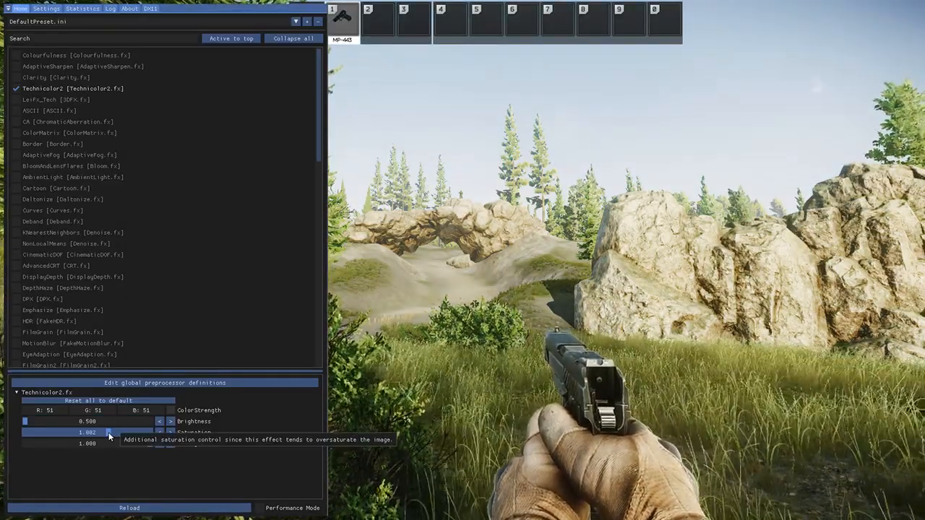
- Lower Technicolor2's Saturation slightly and raise its overall Strength slider
{"action": "left_click_drag", "start_coordinate": [108, 432], "coordinate": [23, 432]}
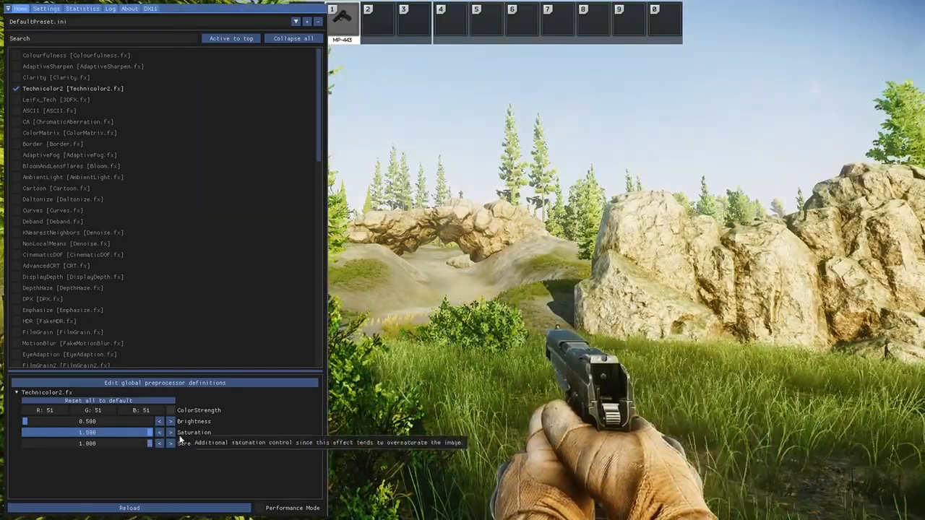
{"action": "left_click_drag", "start_coordinate": [141, 432], "coordinate": [104, 432]}
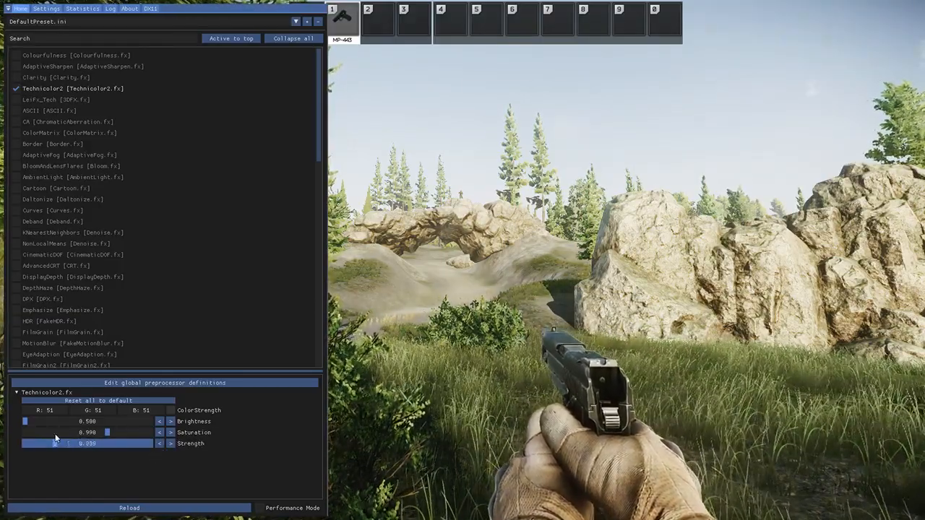
{"action": "left_click_drag", "start_coordinate": [58, 444], "coordinate": [152, 444]}
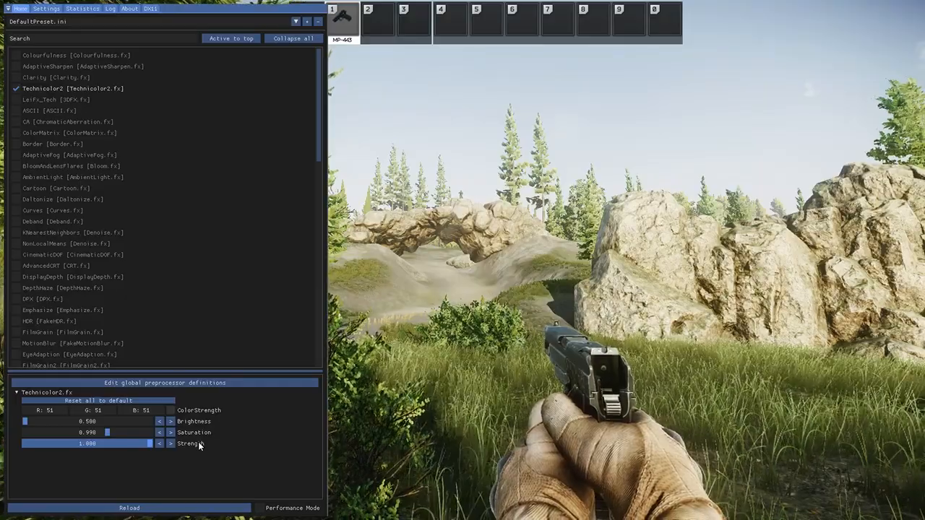